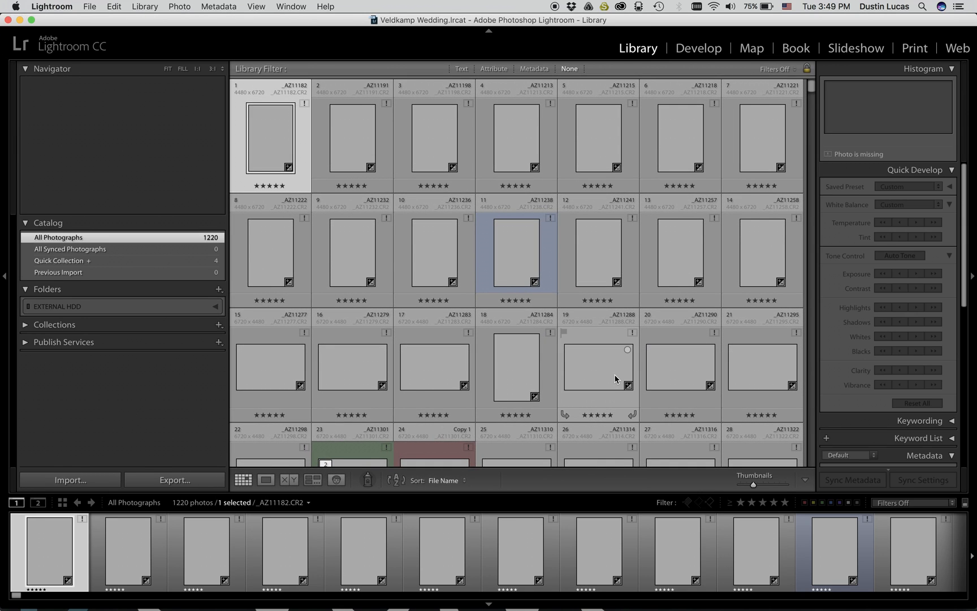
{"action": "mouse_move", "coordinate": [455, 144]}
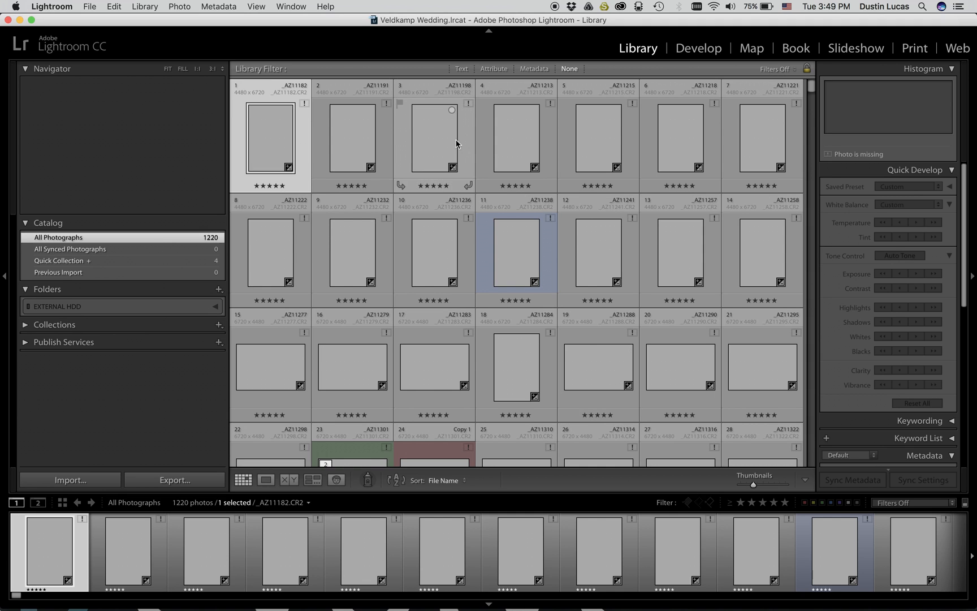
{"action": "mouse_move", "coordinate": [300, 108]}
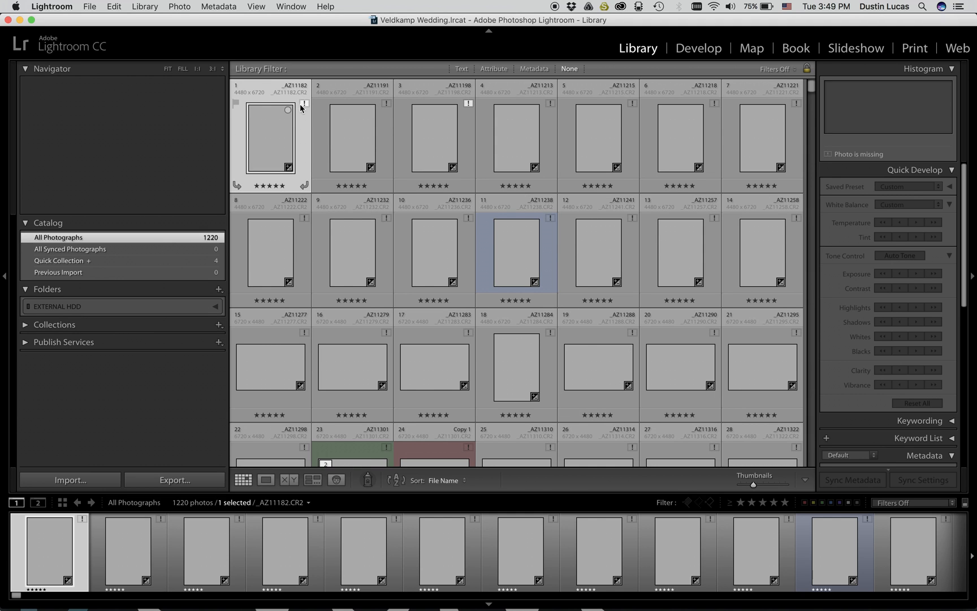
{"action": "mouse_move", "coordinate": [424, 175]}
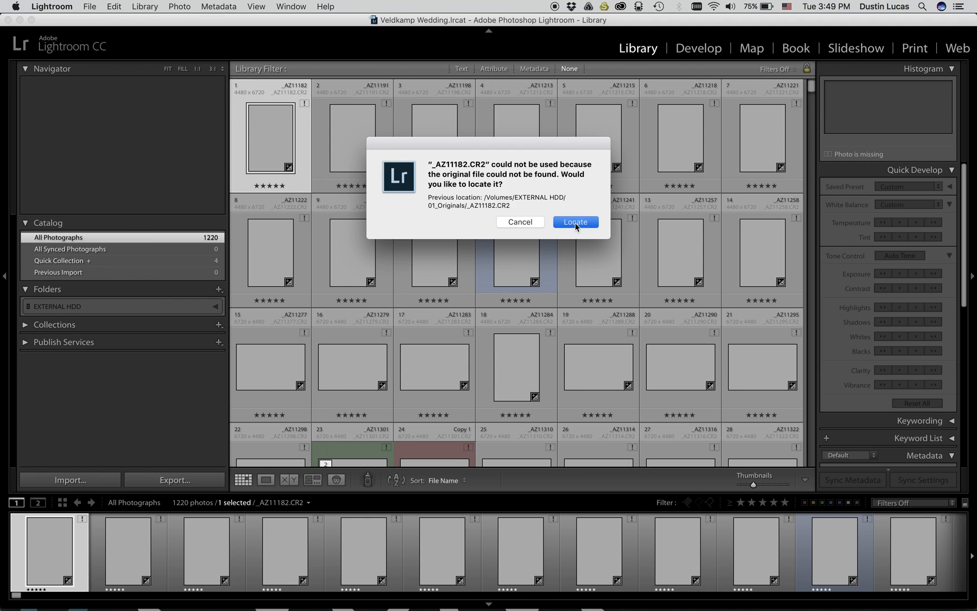
Point the missing 01_Originals folder to Photos HDD > Veldkamp Wedding > 01_Originals via Find Missing Folder
{"action": "left_click", "coordinate": [573, 221]}
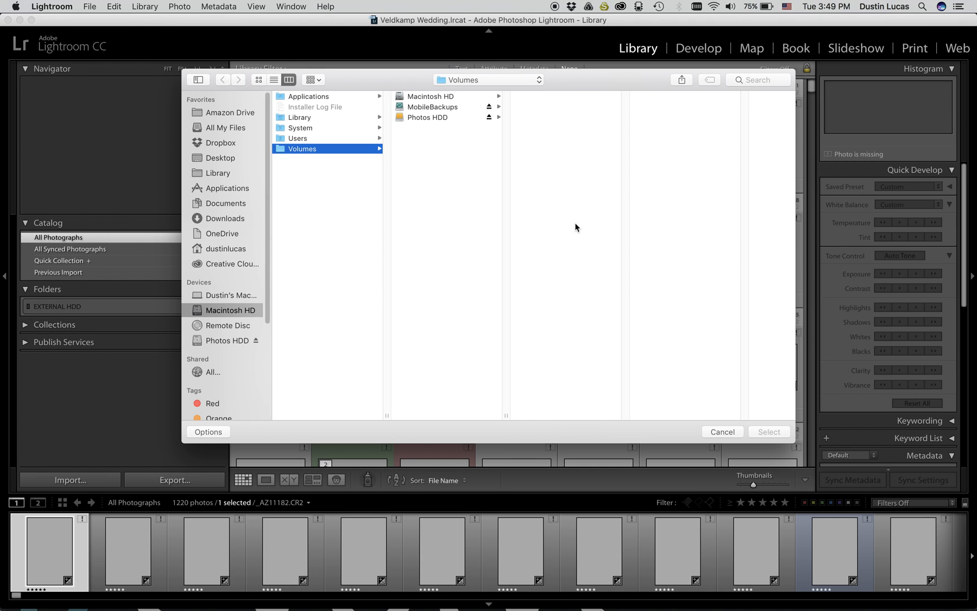
{"action": "mouse_move", "coordinate": [743, 479]}
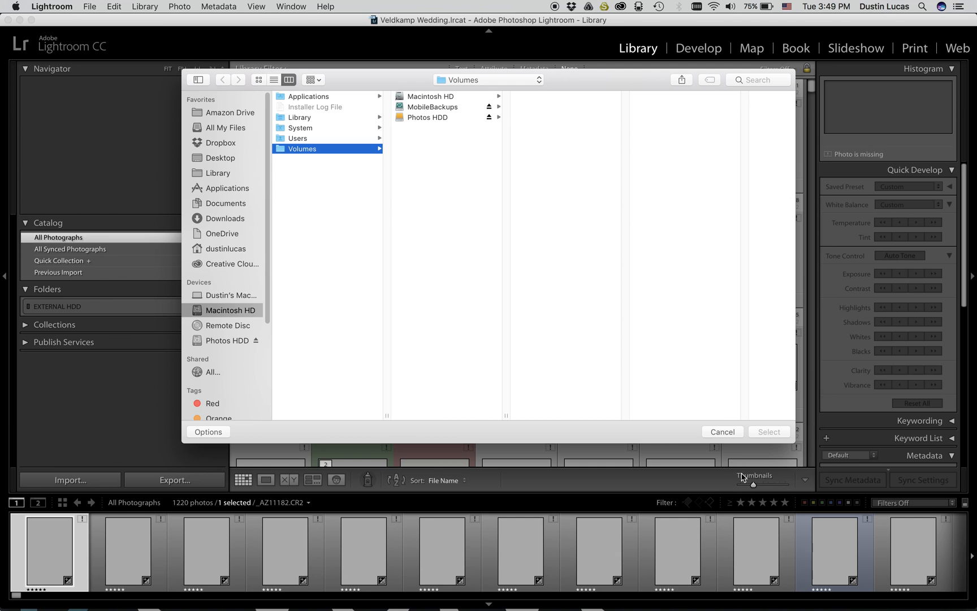
{"action": "left_click", "coordinate": [722, 431]}
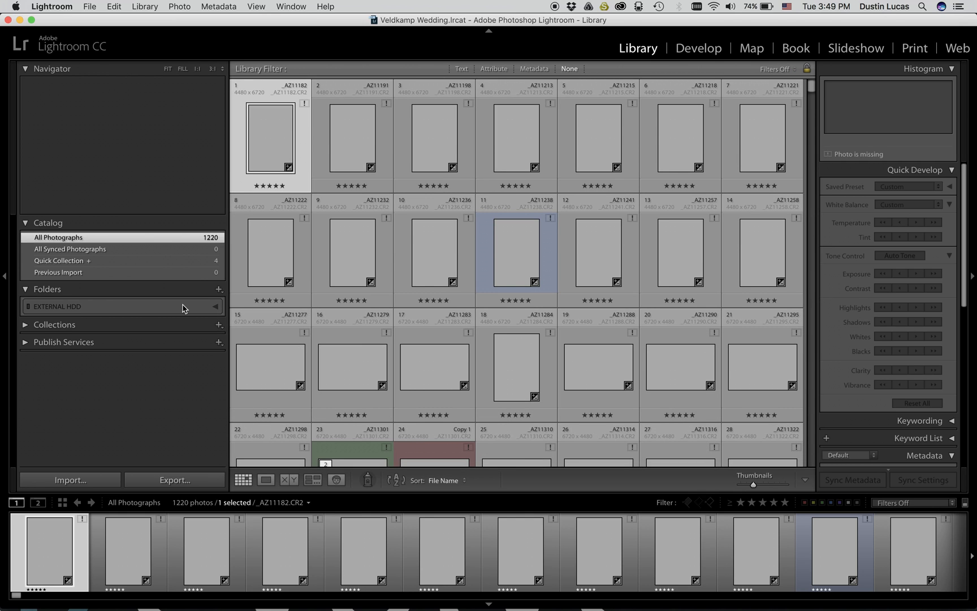
{"action": "left_click", "coordinate": [215, 306]}
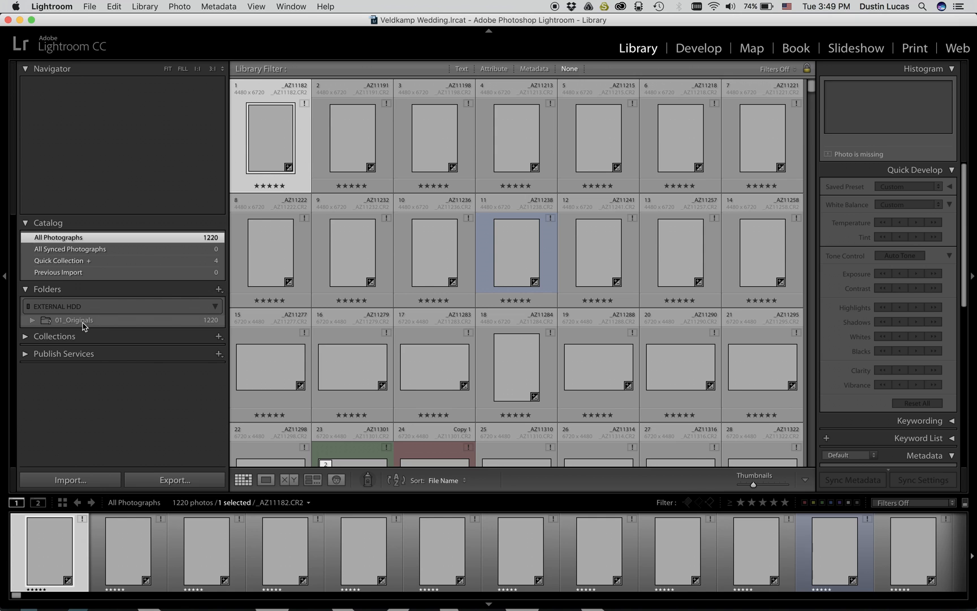
{"action": "mouse_move", "coordinate": [81, 325]}
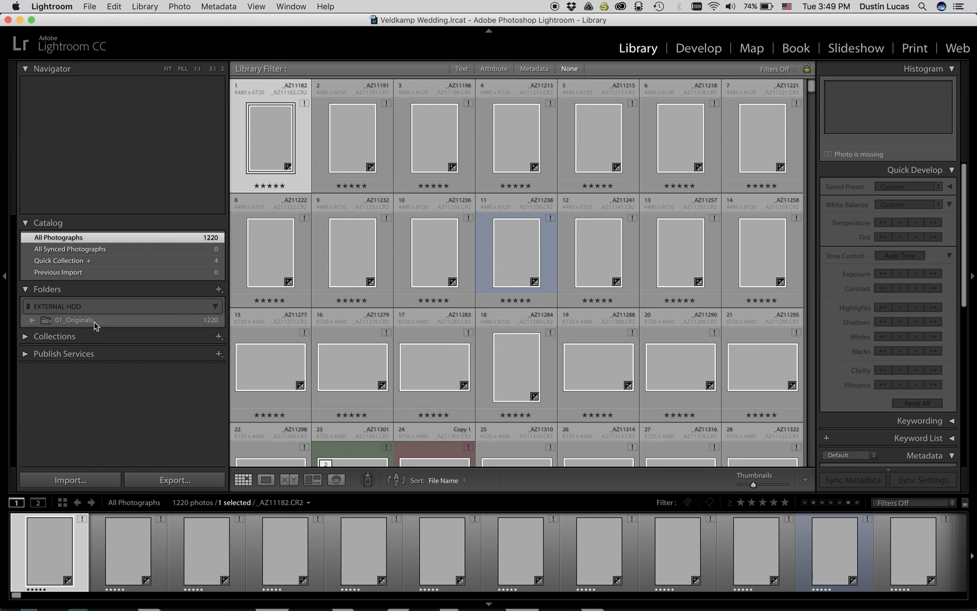
{"action": "mouse_move", "coordinate": [55, 327]}
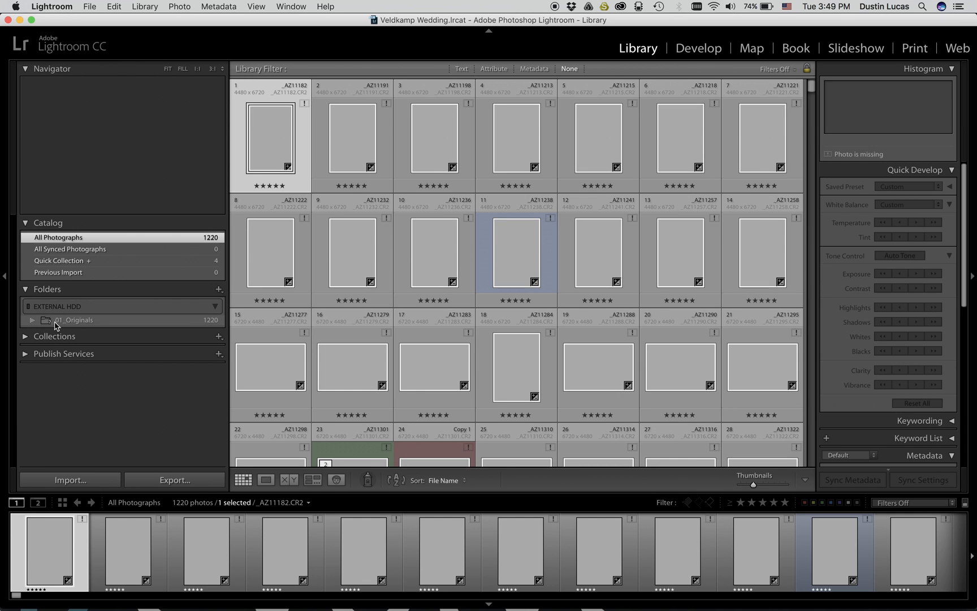
{"action": "right_click", "coordinate": [75, 320]}
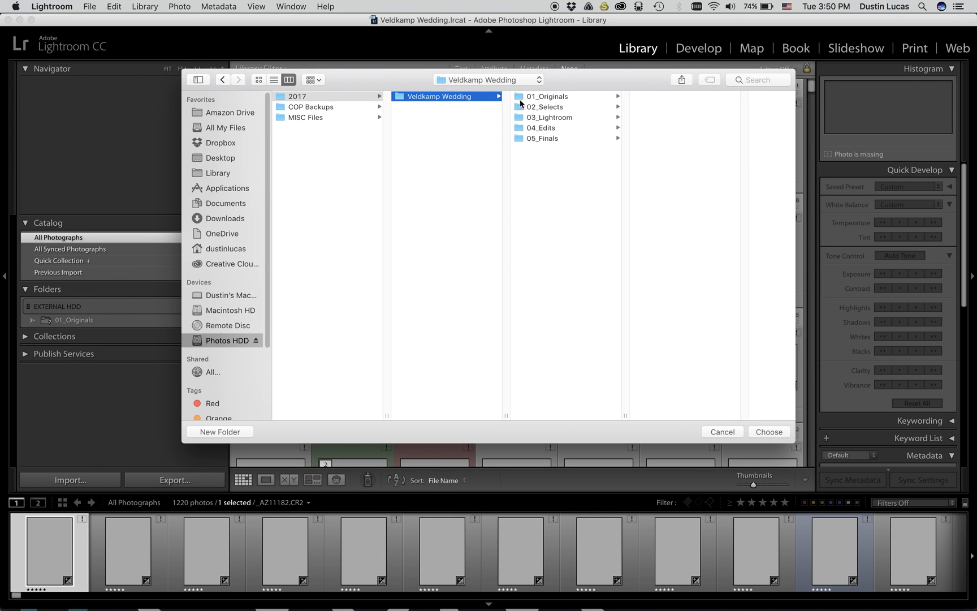
{"action": "left_click", "coordinate": [768, 431]}
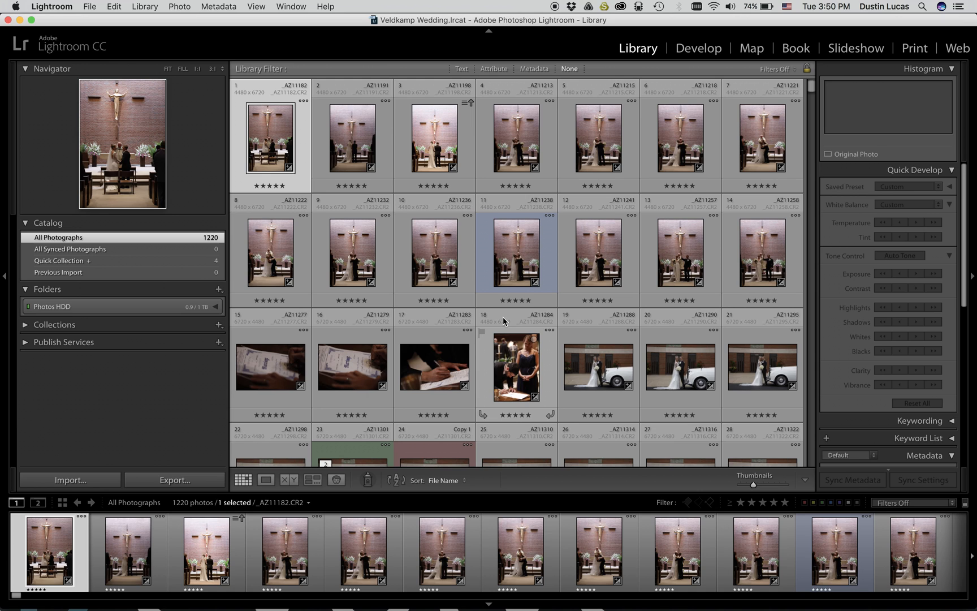
Select all 1220 photos and run Library > Find All Missing Photos to get 'No missing photos'
{"action": "key", "text": "cmd+a"}
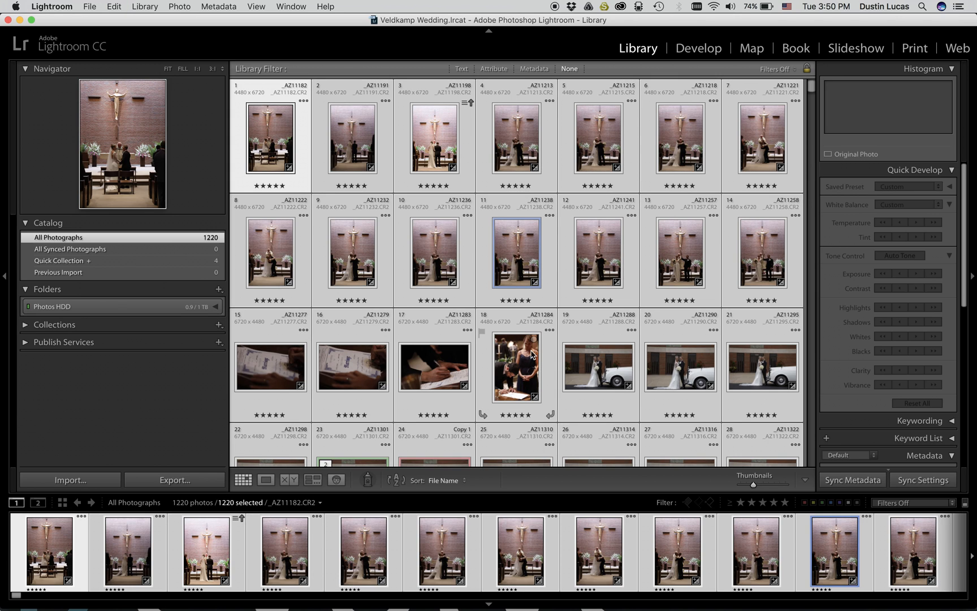
{"action": "left_click", "coordinate": [144, 7]}
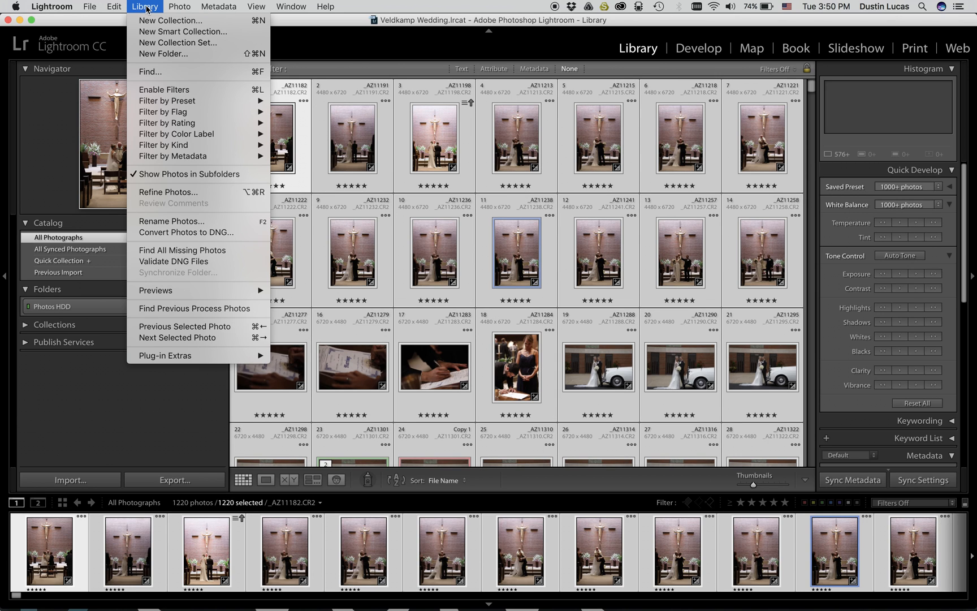
{"action": "mouse_move", "coordinate": [182, 250]}
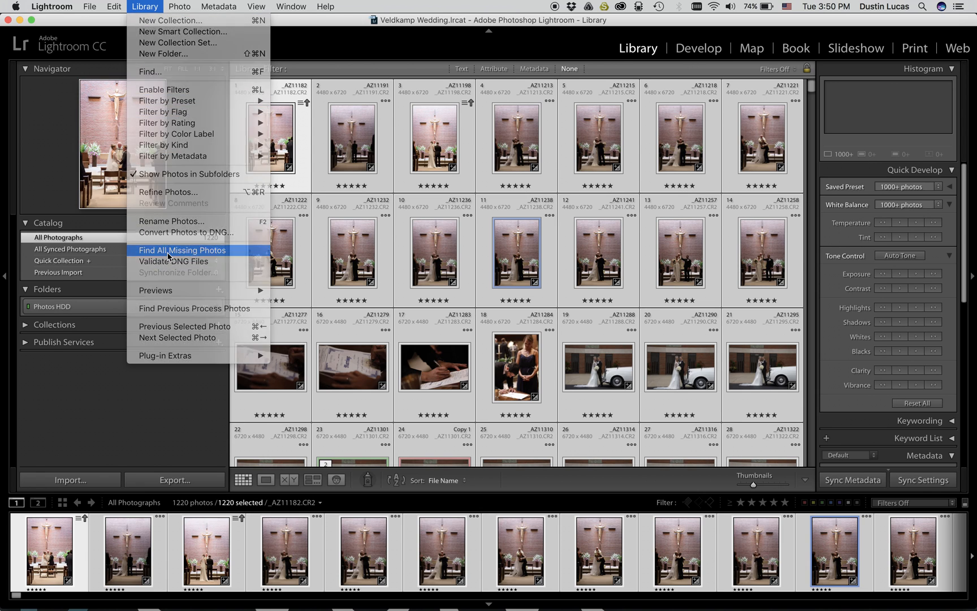
{"action": "left_click", "coordinate": [181, 250]}
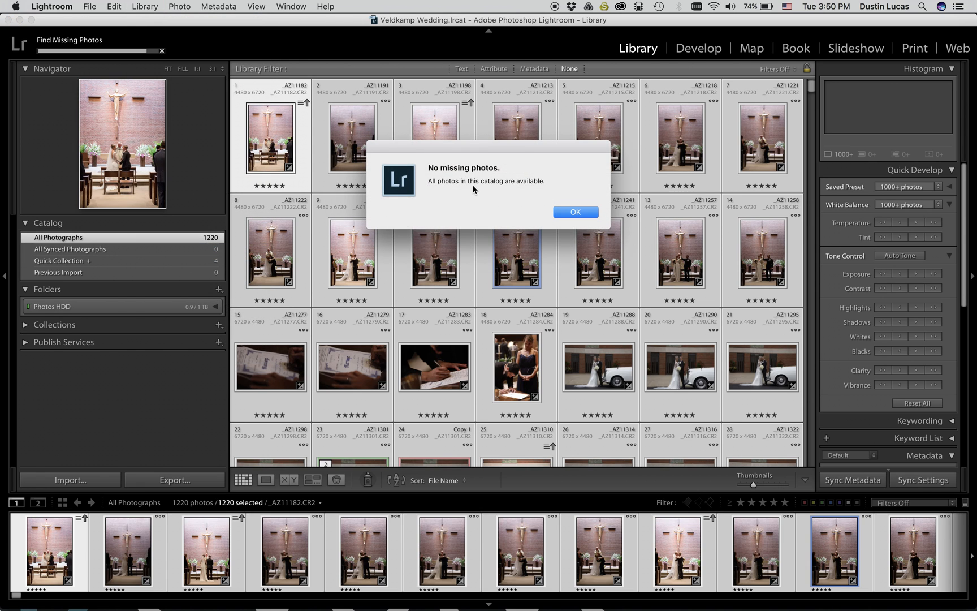
{"action": "mouse_move", "coordinate": [430, 216]}
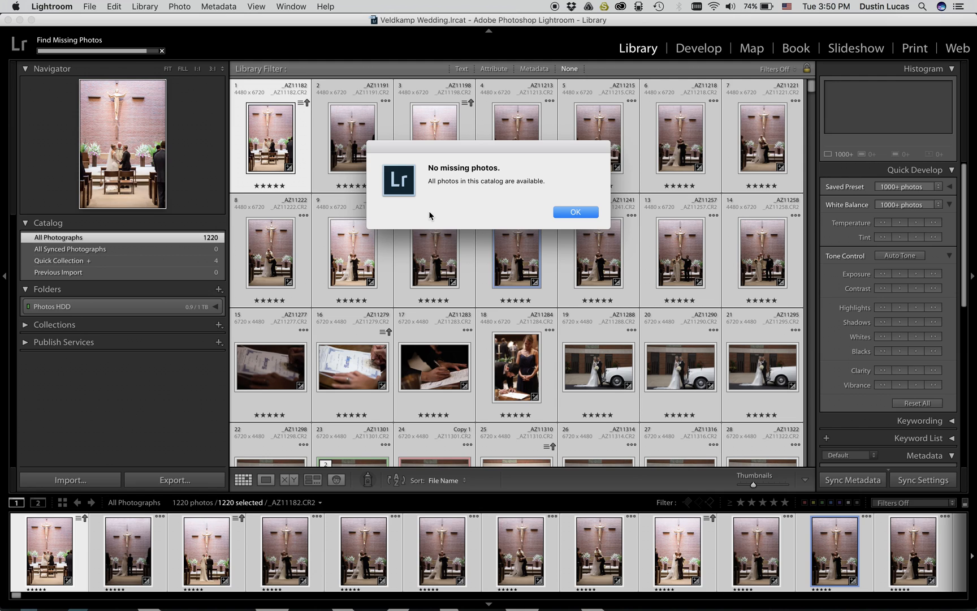